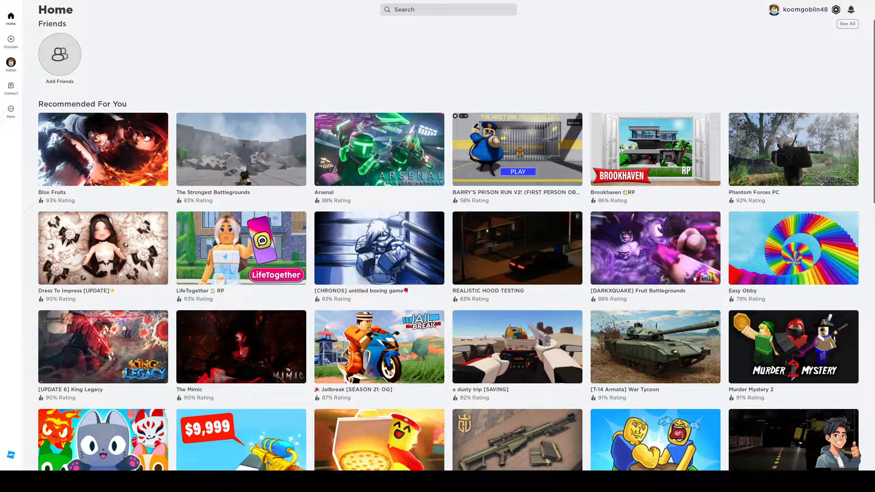
mouse_move(356, 271)
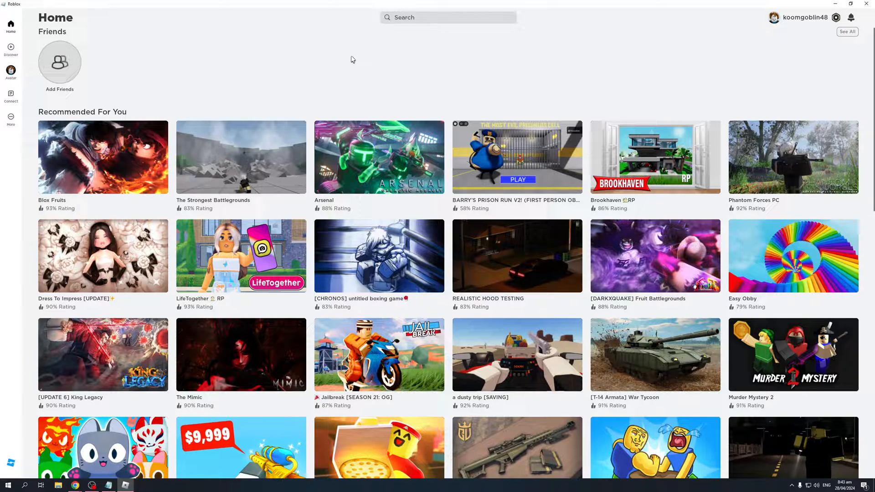
mouse_move(363, 47)
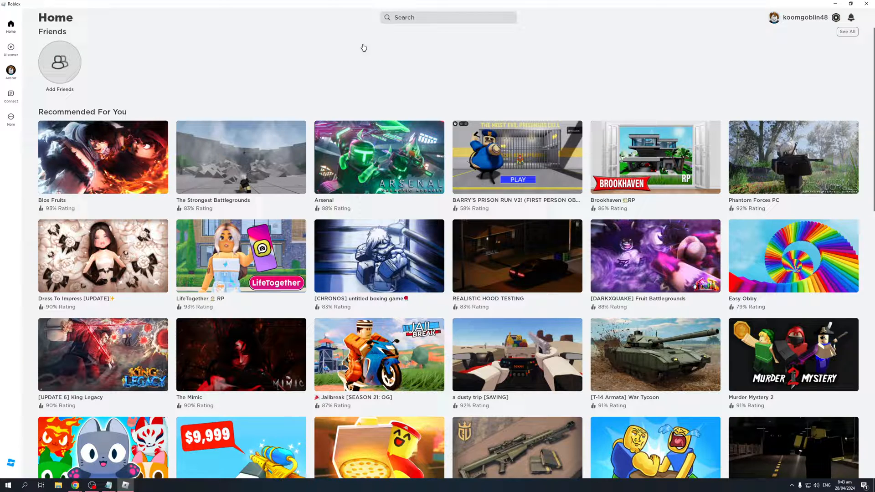
mouse_move(638, 69)
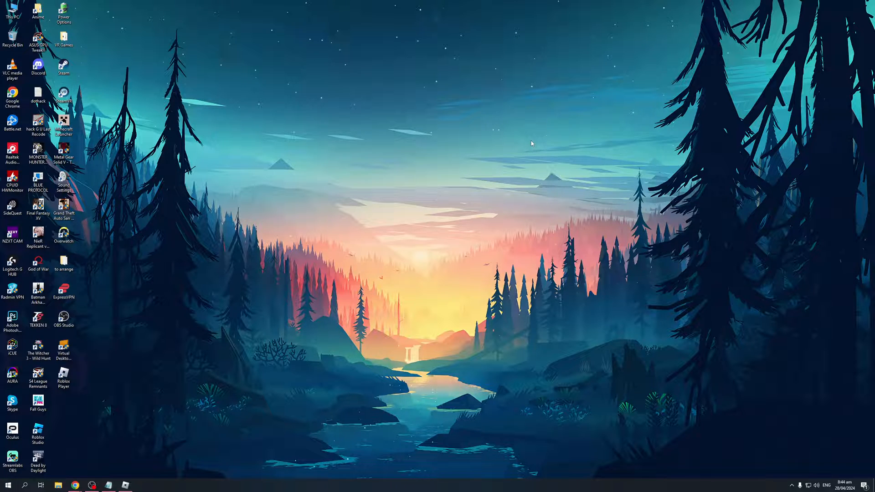
mouse_move(539, 140)
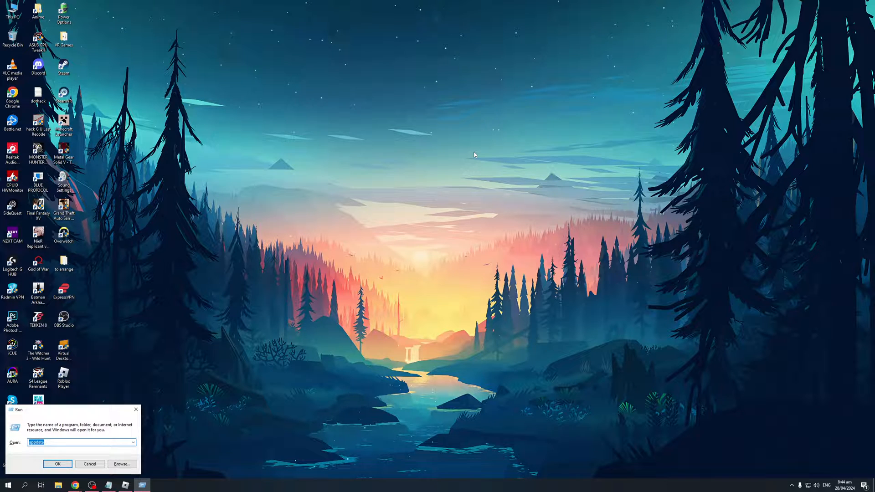
mouse_move(433, 179)
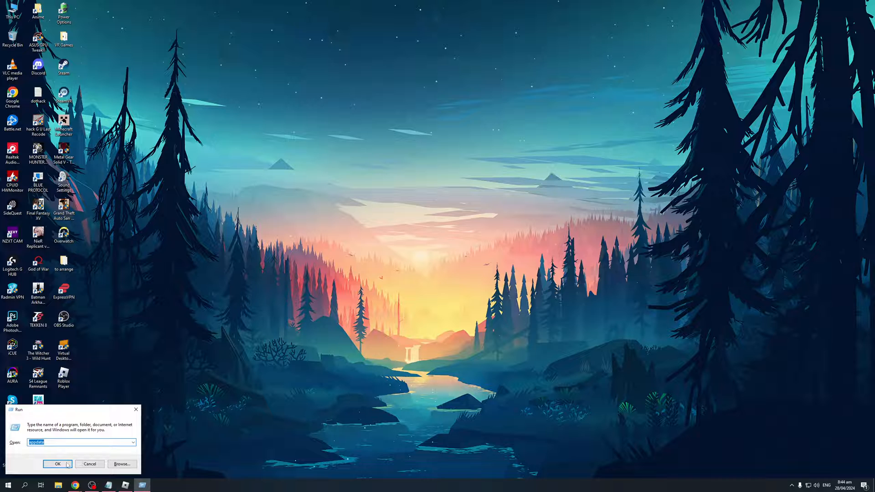
Open AppData in File Explorer and go to Local > Roblox > LocalStorage.
click(57, 463)
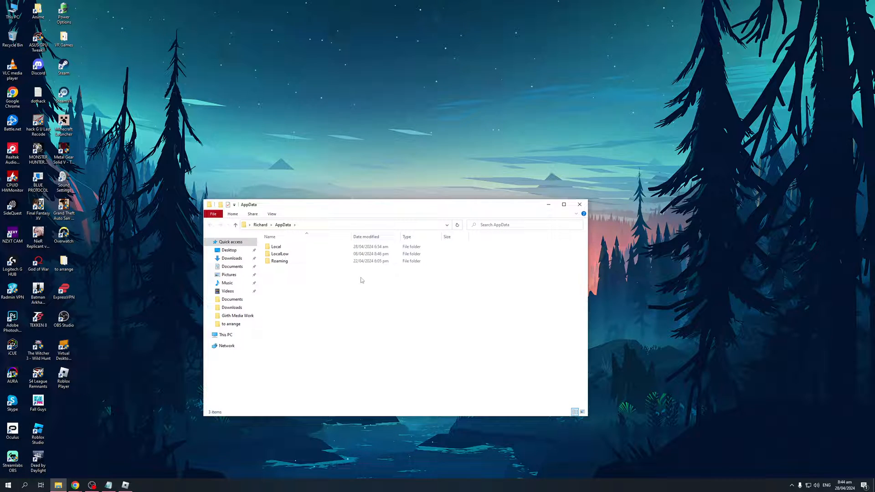
mouse_move(455, 329)
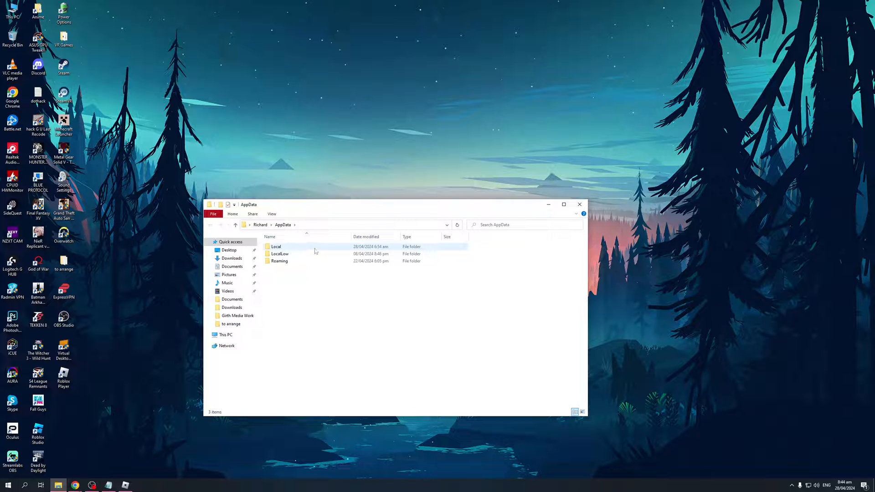
double_click(276, 247)
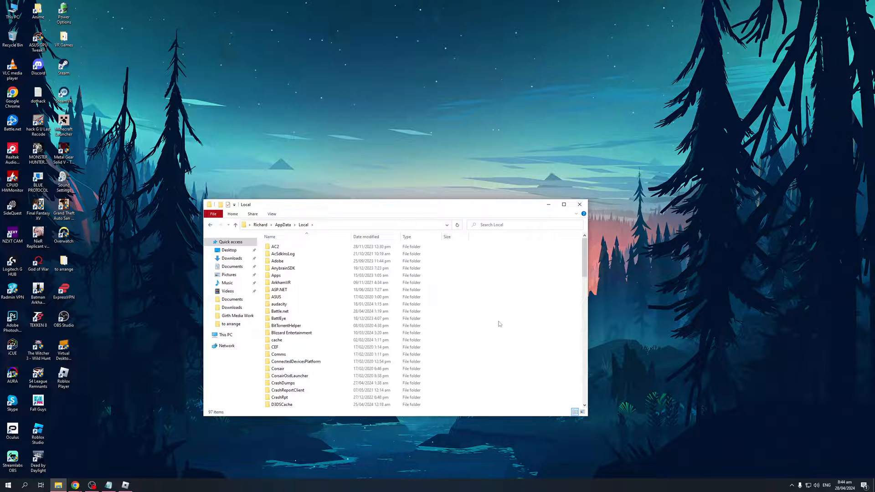
scroll(down, 3)
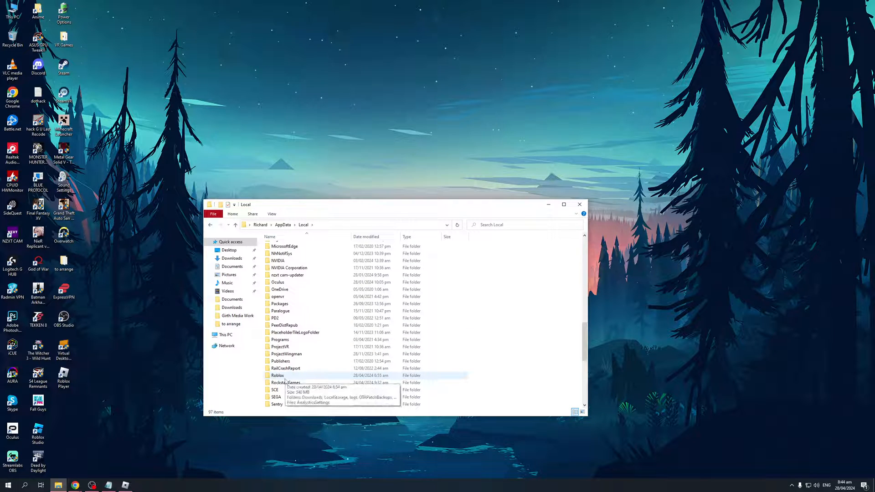
double_click(277, 376)
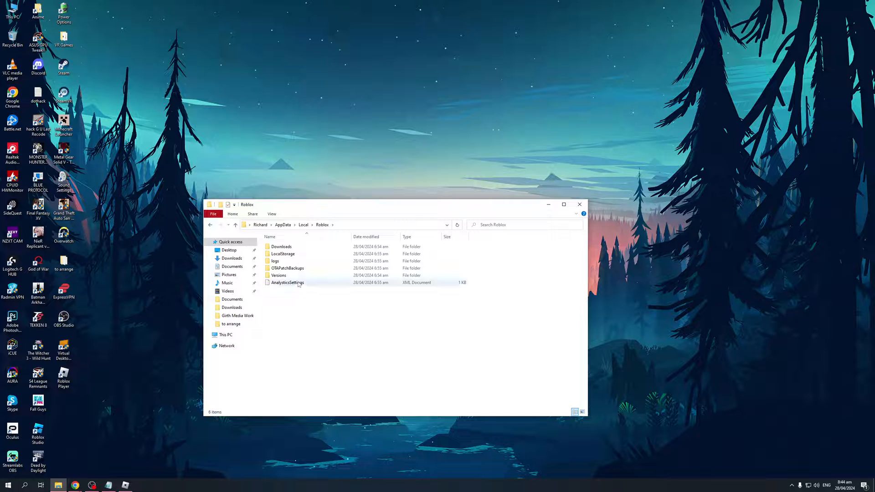
mouse_move(283, 253)
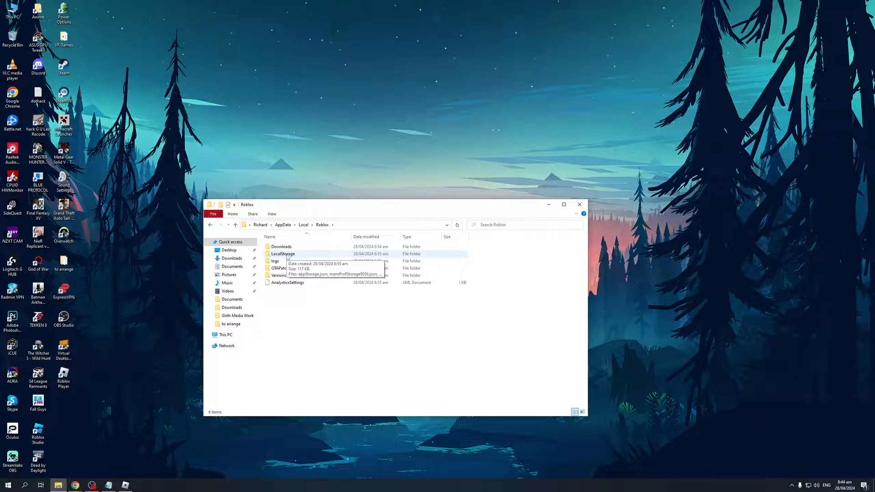
double_click(283, 253)
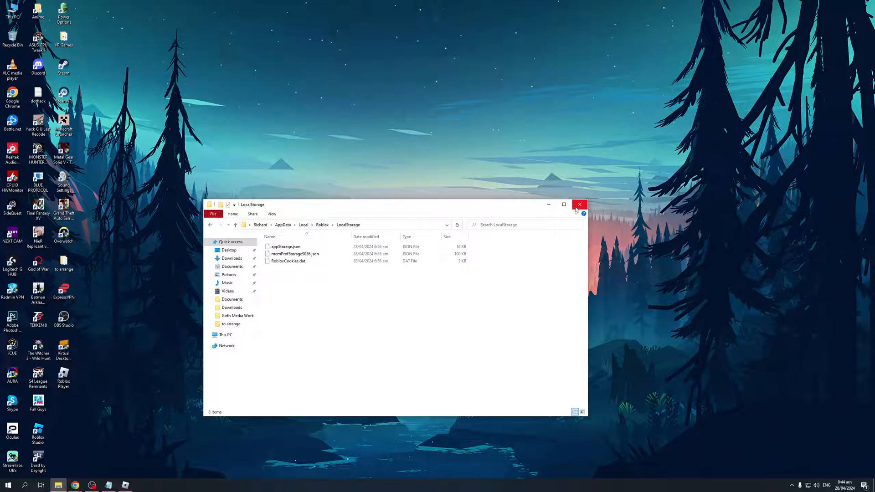
mouse_move(579, 205)
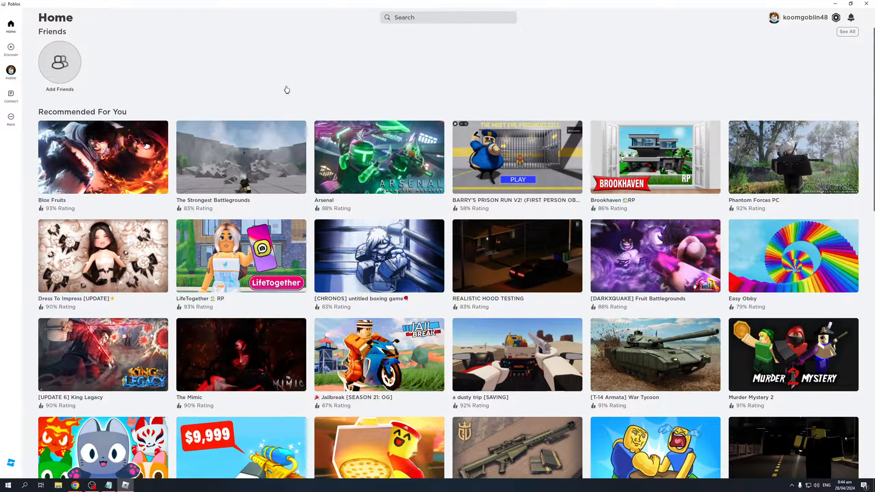
Scroll the Roblox home page to the Recommended For You games.
scroll(down, 3)
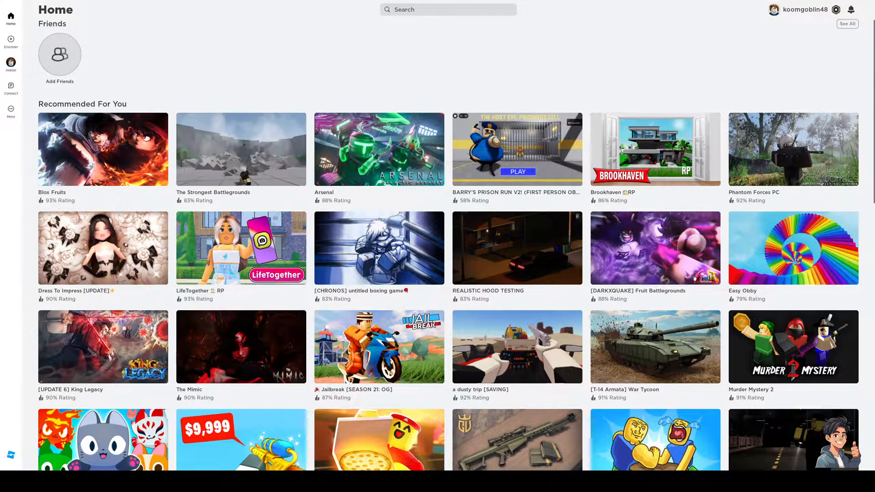
mouse_move(685, 64)
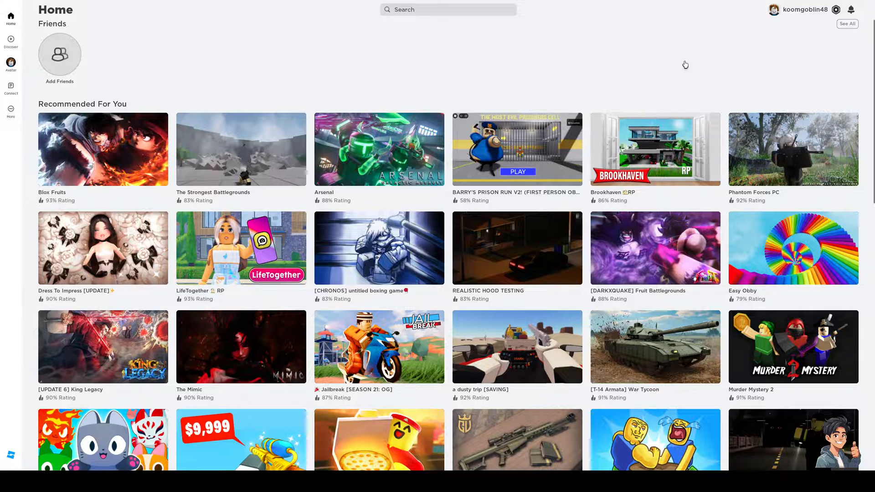
mouse_move(339, 341)
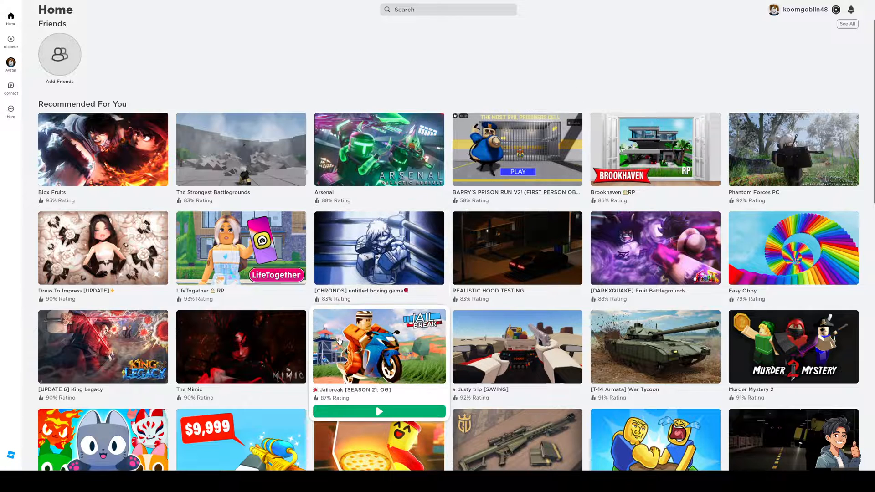